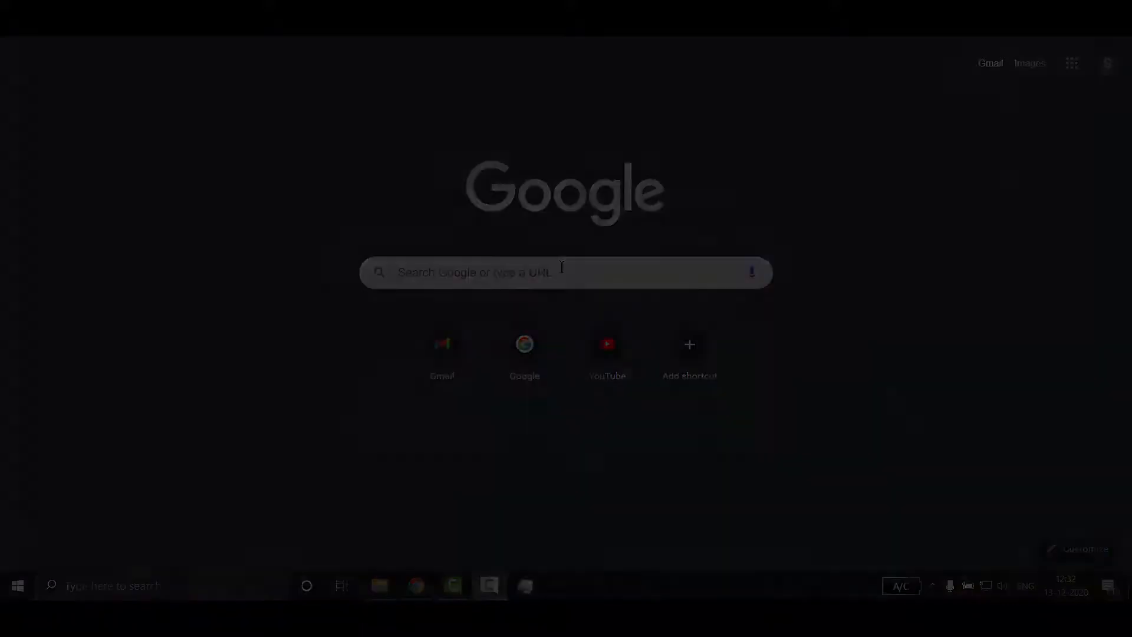
# Search Google for 'du meter' and reach the hageltech.com DU Meter download page.
pyautogui.write('du meter')
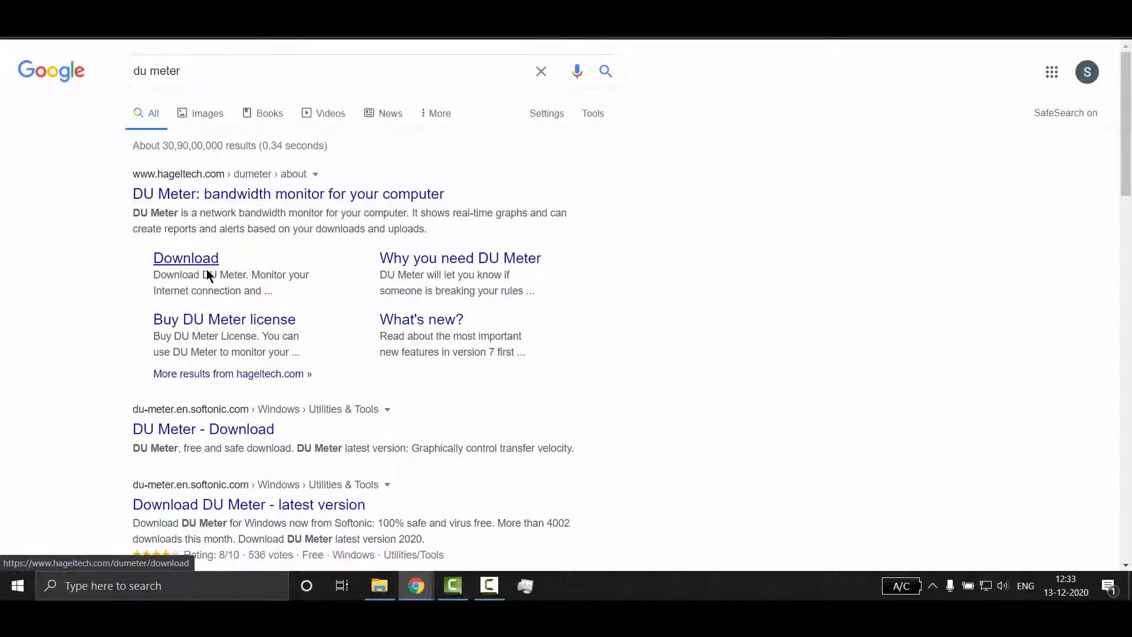
pyautogui.click(186, 257)
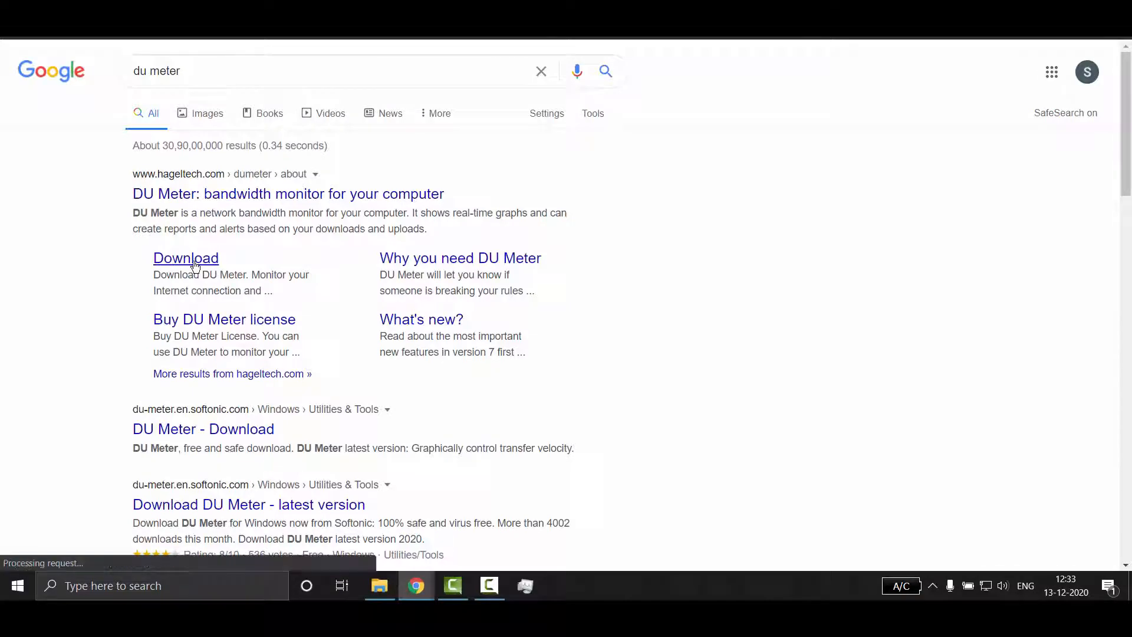
pyautogui.click(186, 257)
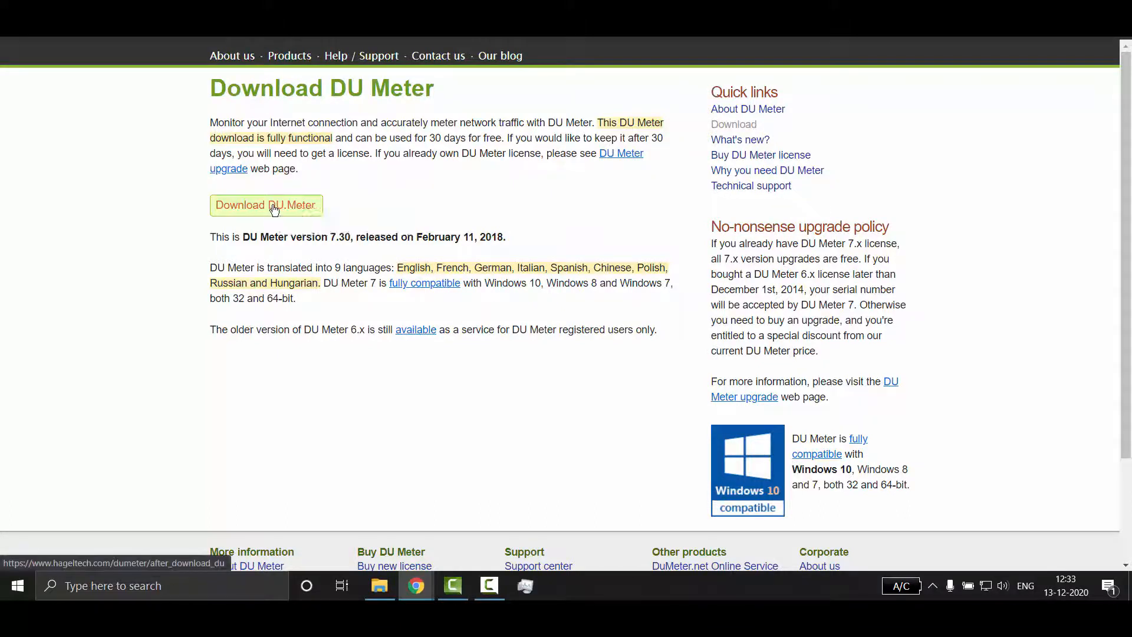
# Download DUMeter-Install.exe and run it from Chrome's download bar.
pyautogui.click(266, 205)
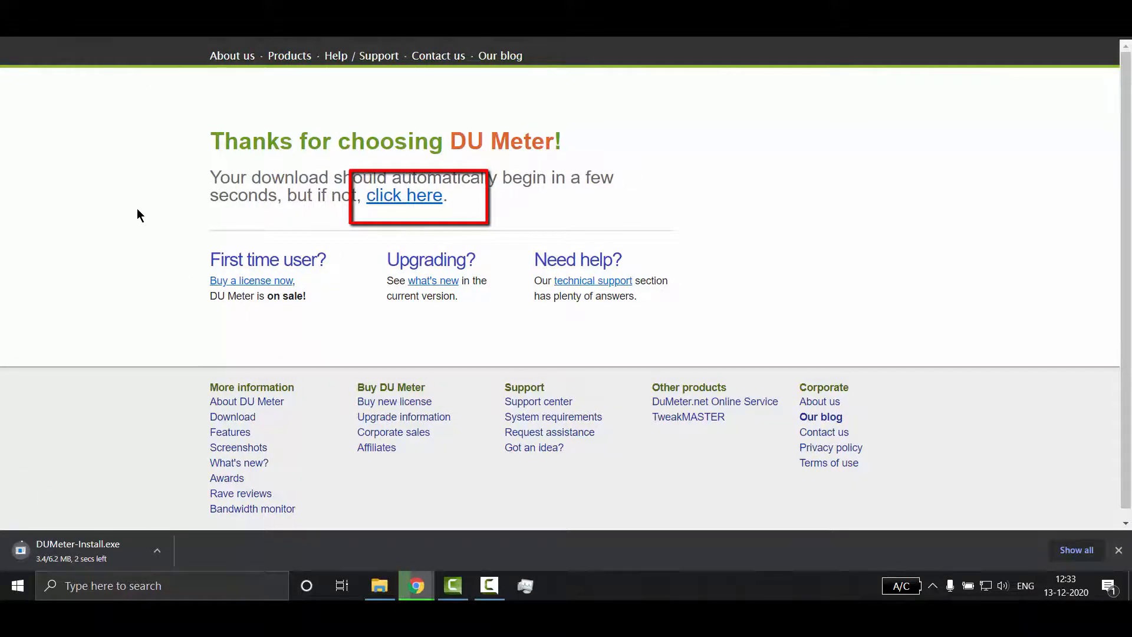
pyautogui.click(403, 195)
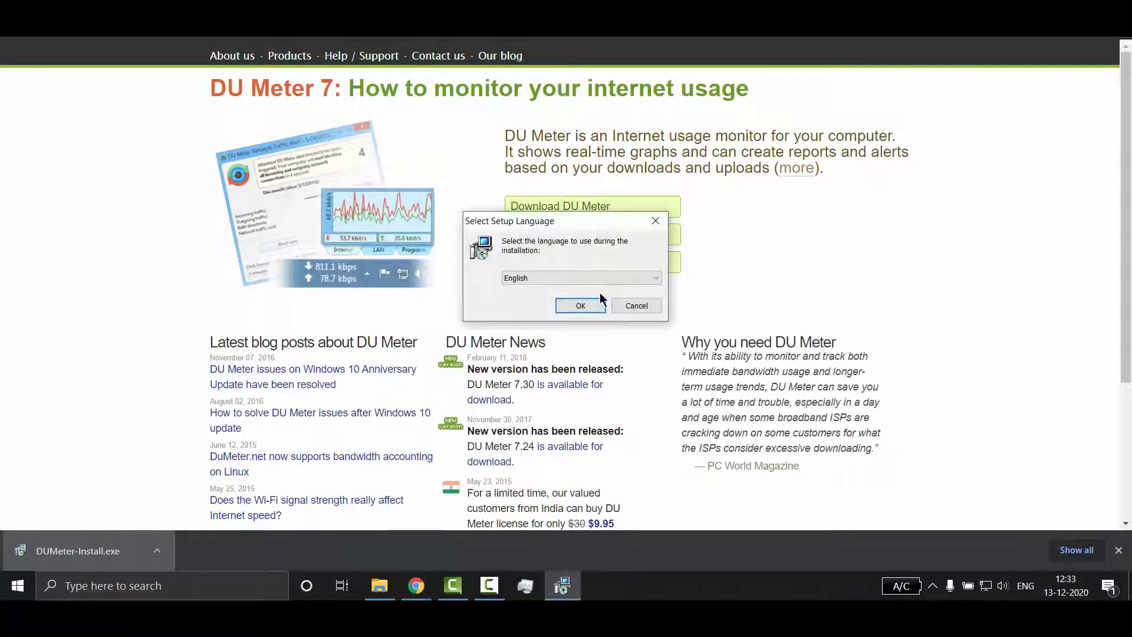
# Install DU Meter in English to the default C:\Program Files (x86)\DU Meter folder and launch it.
pyautogui.click(580, 305)
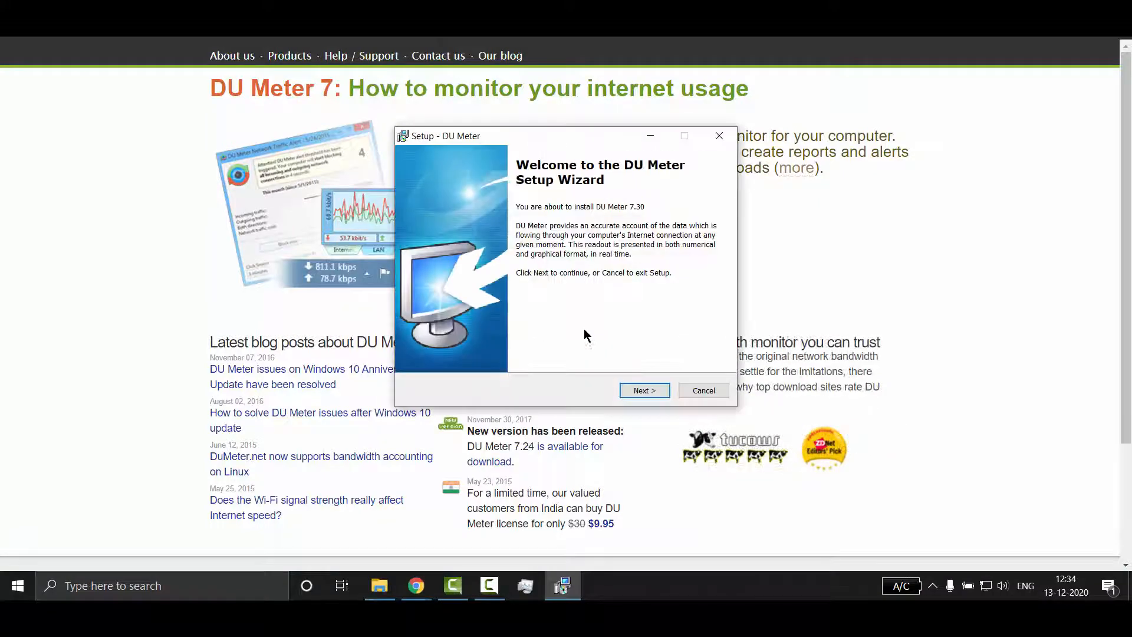
pyautogui.click(642, 390)
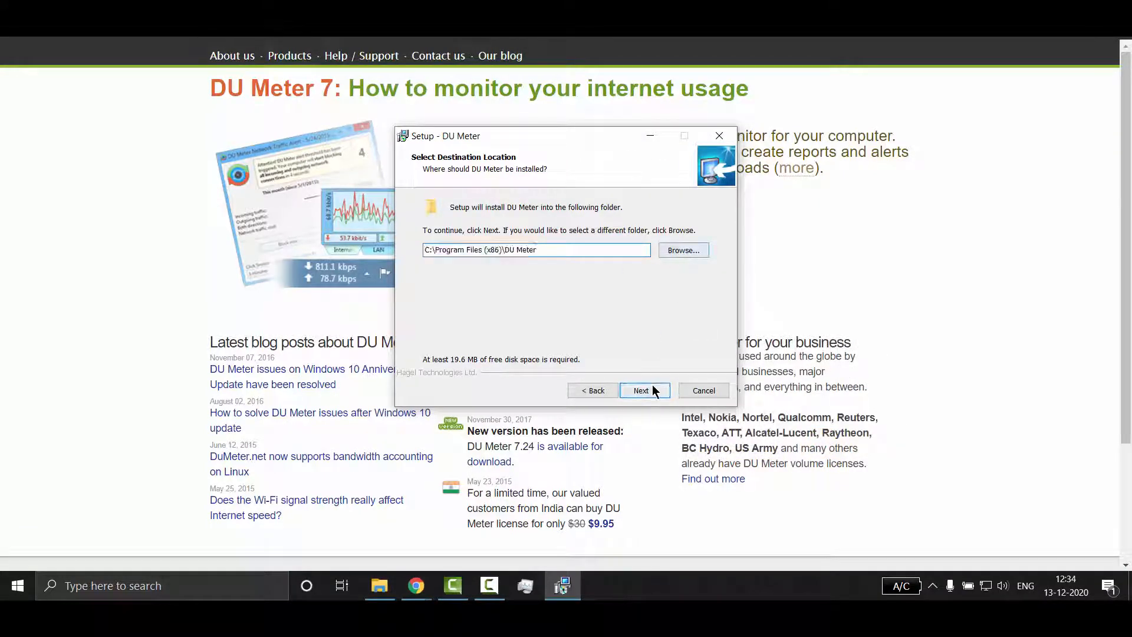
pyautogui.click(640, 390)
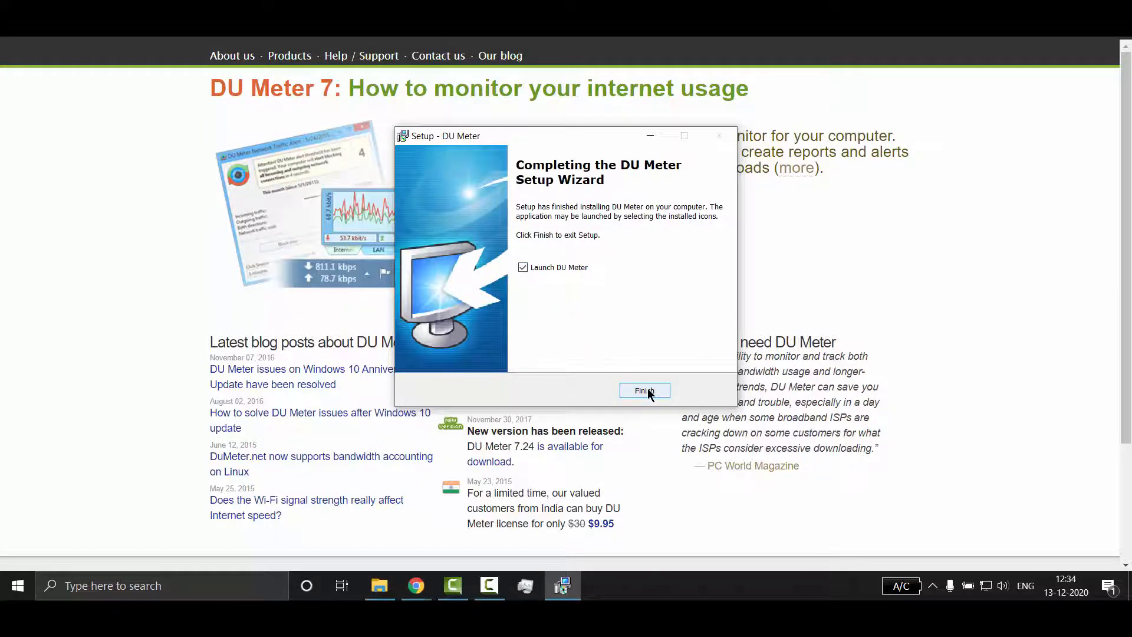
pyautogui.click(643, 391)
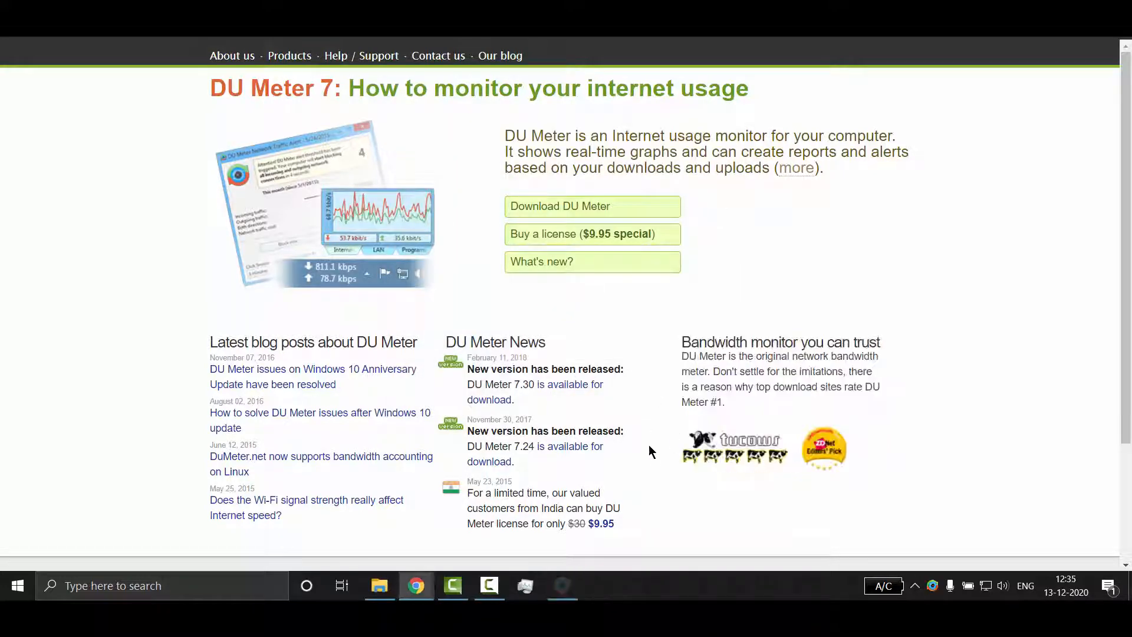
# Finish the welcome wizard with 'Open DU Meter Options when this wizard is complete' ticked.
pyautogui.click(561, 585)
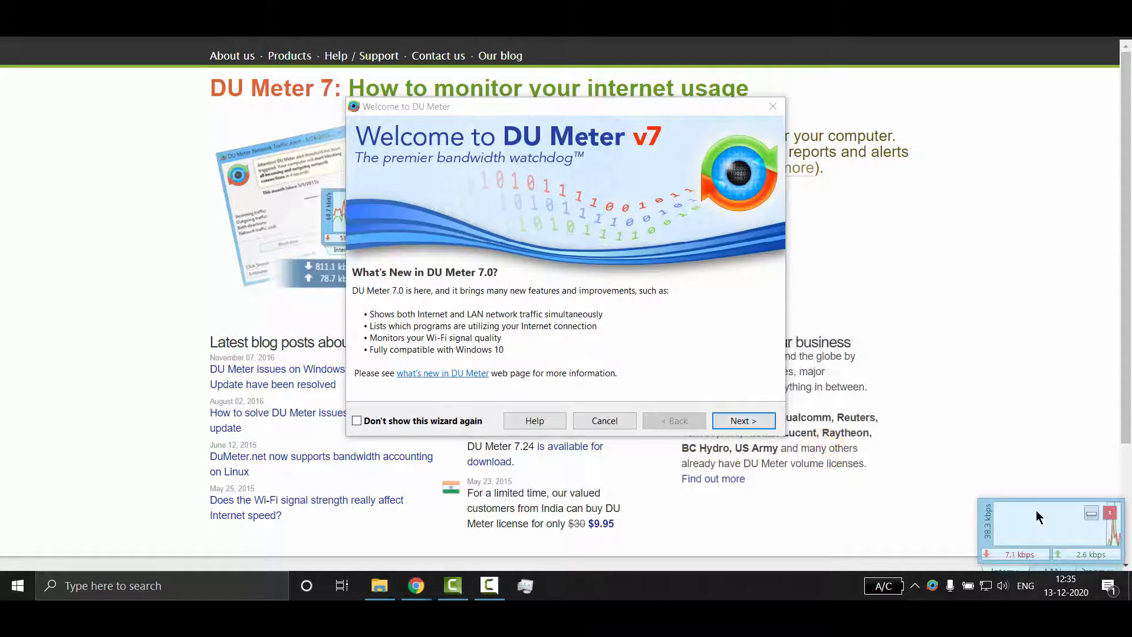
pyautogui.click(743, 420)
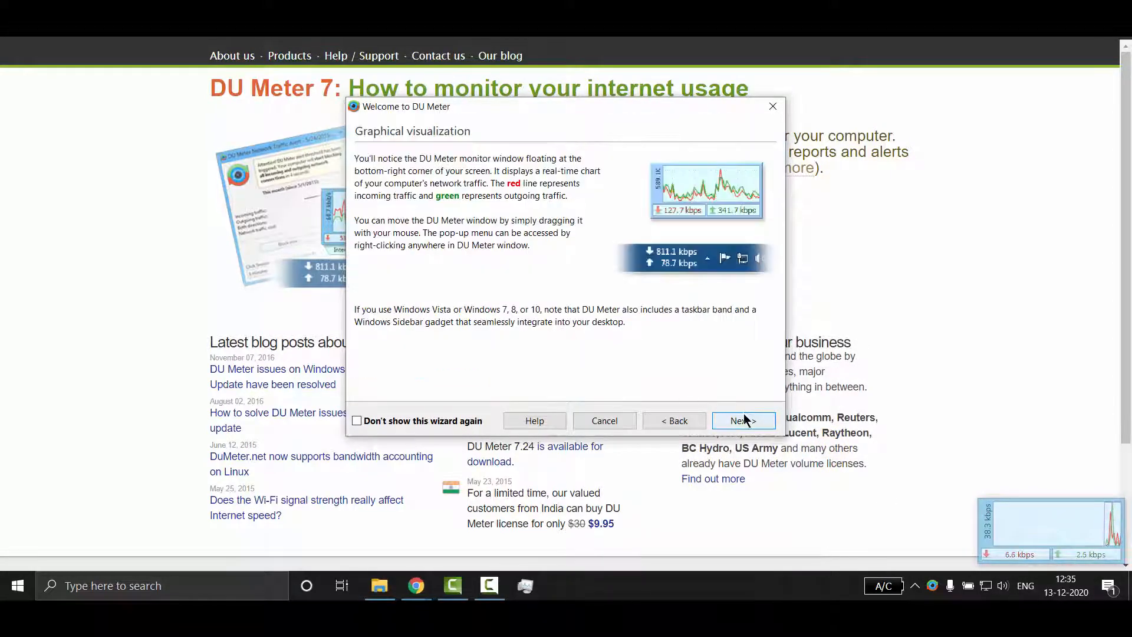
pyautogui.click(742, 420)
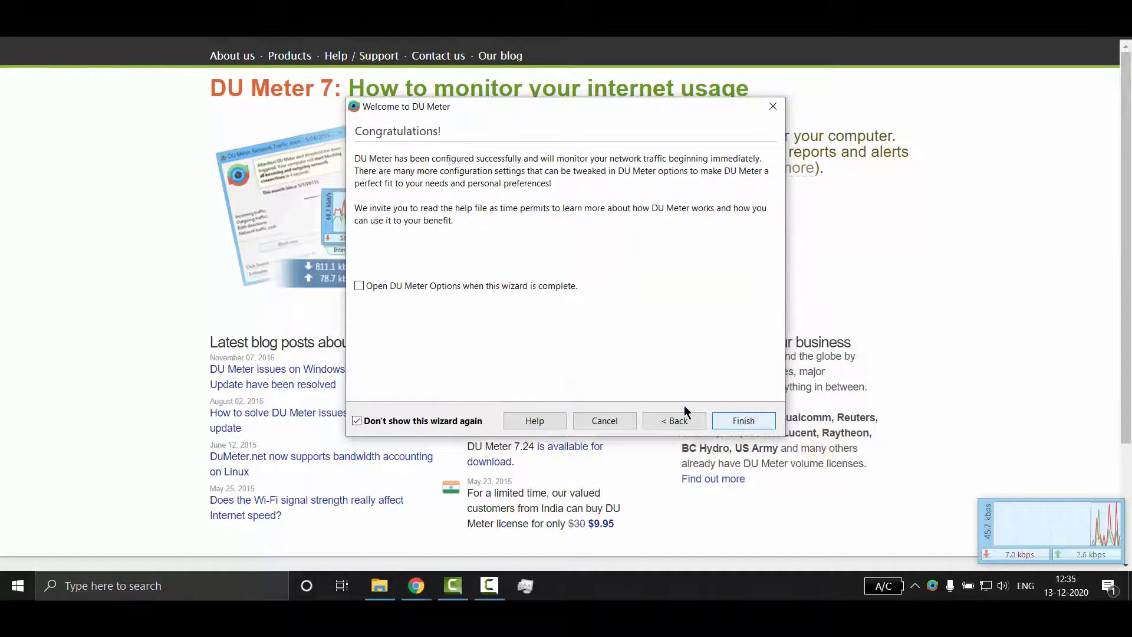
pyautogui.click(360, 286)
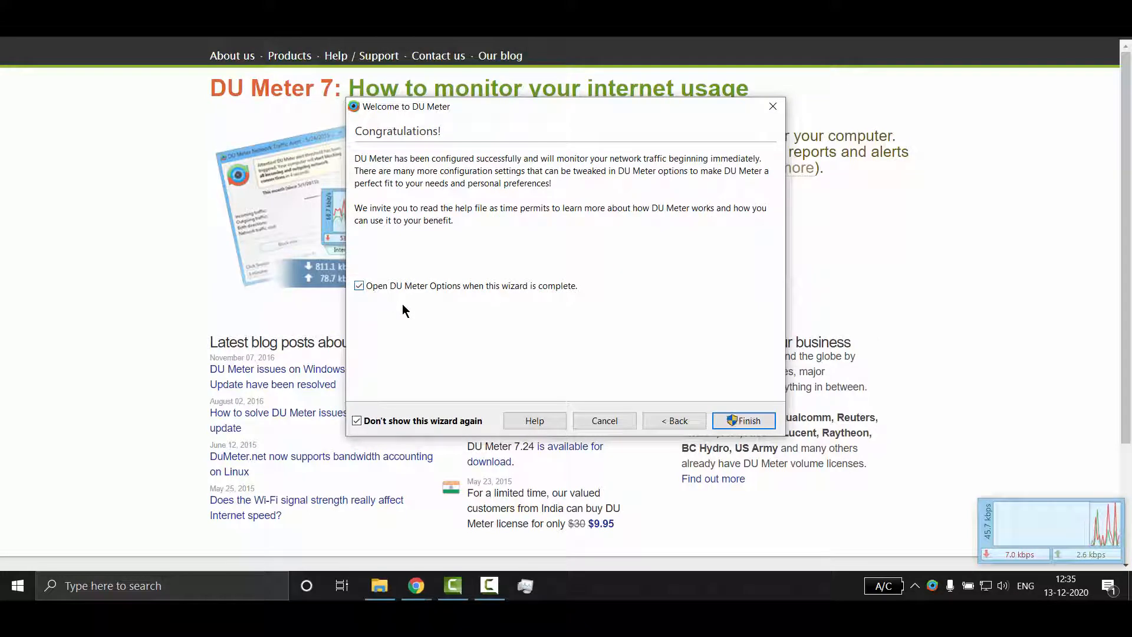
pyautogui.click(743, 420)
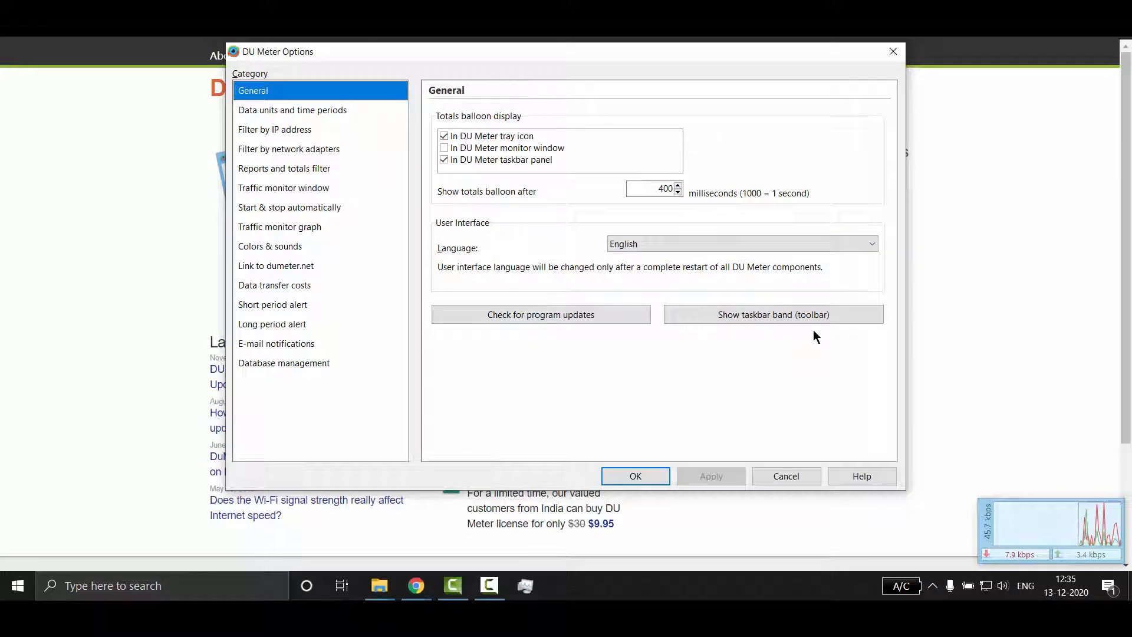
# Enable 'Show taskbar band (toolbar)' under General and accept the options with OK.
pyautogui.click(773, 314)
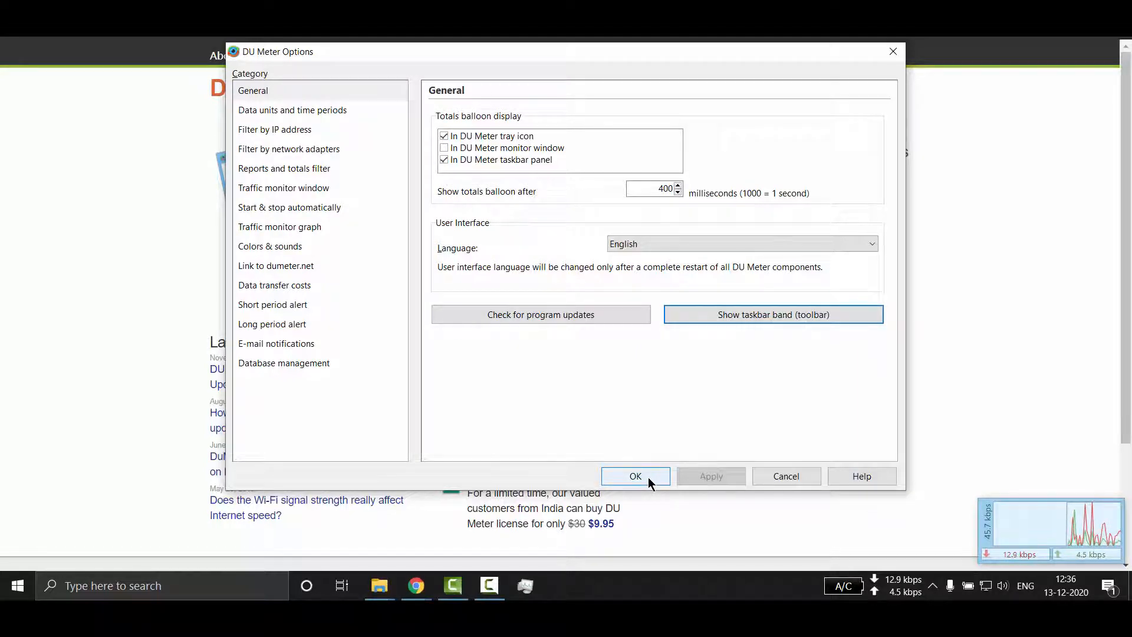
pyautogui.click(634, 476)
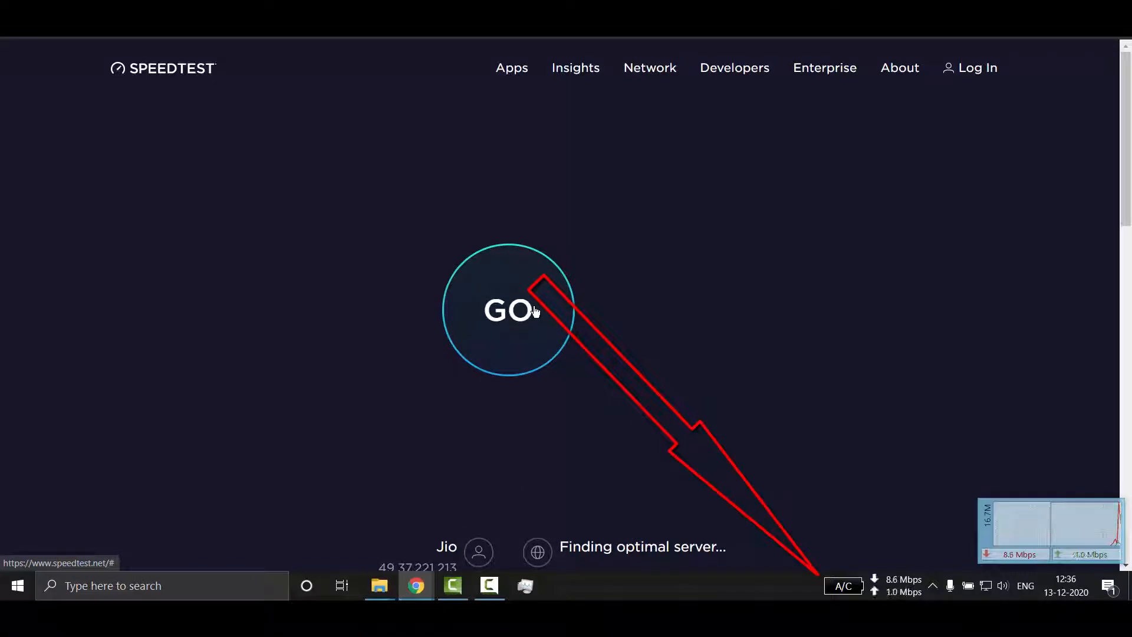
# Start a speedtest.net run with GO so the taskbar band shows live speeds.
pyautogui.click(508, 309)
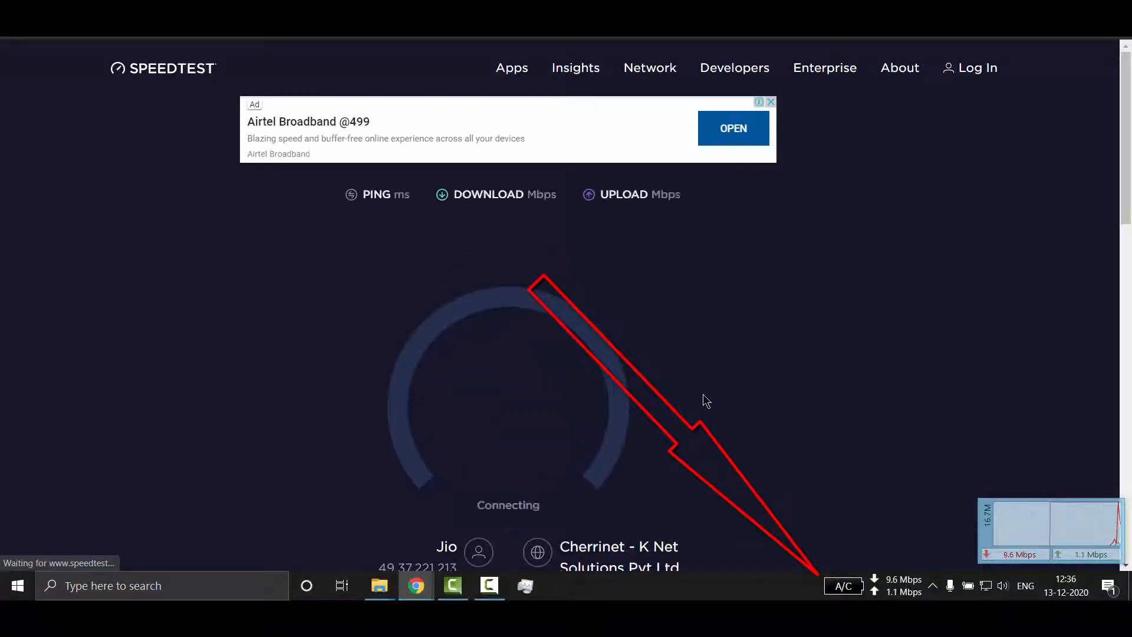